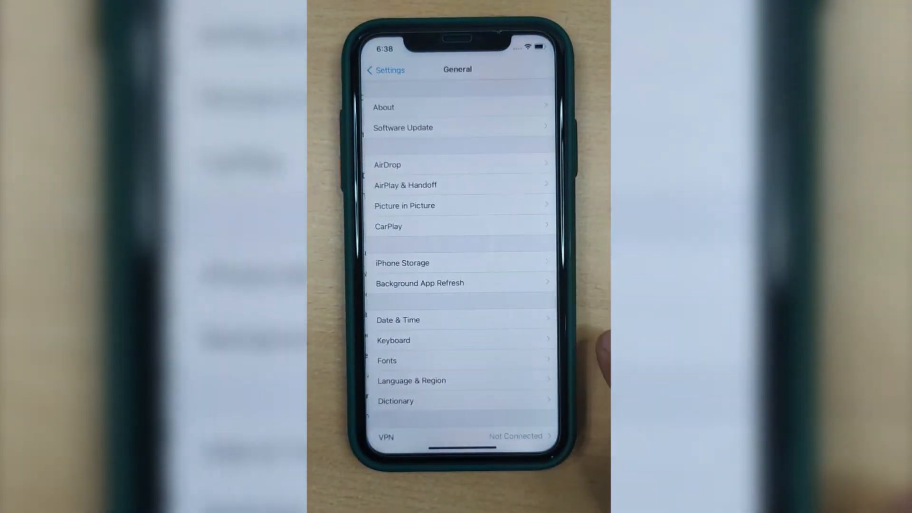
# Start installing the downloaded iOS 15 update from Software Update.
pyautogui.click(402, 127)
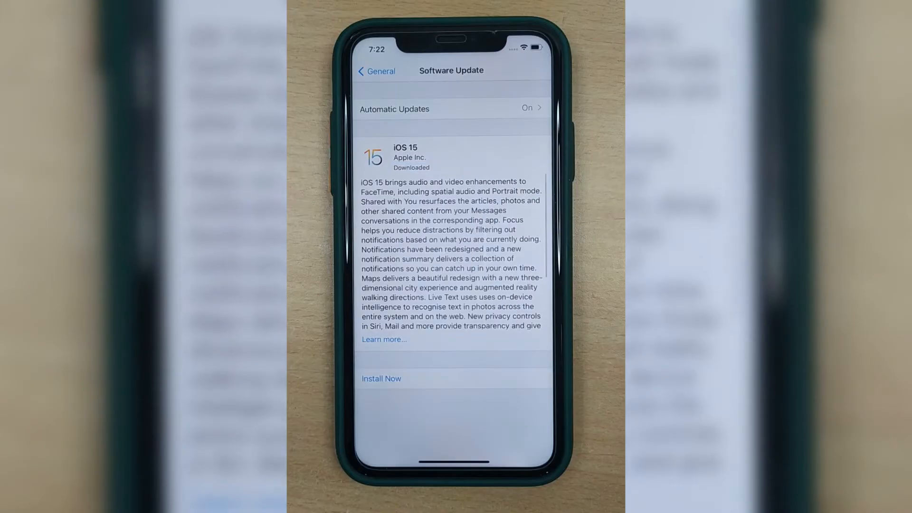
pyautogui.click(381, 379)
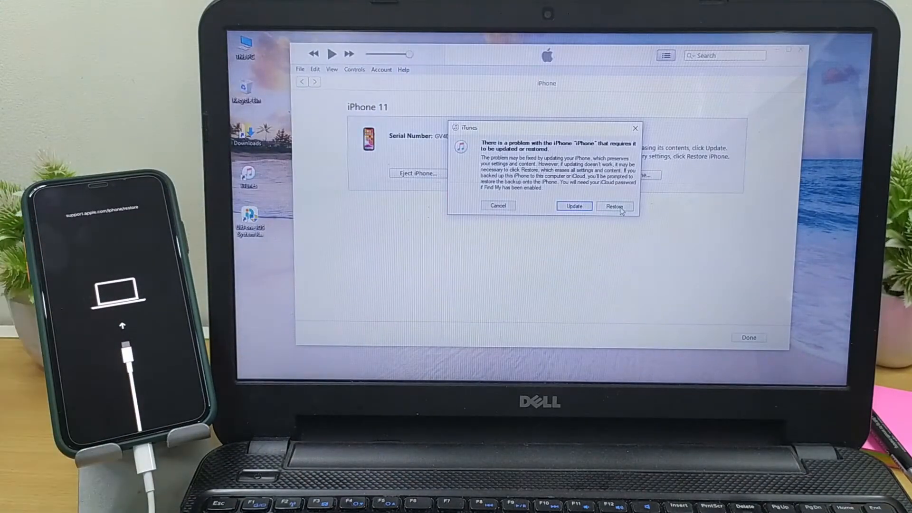
# Update the recovery-mode iPhone to iOS 14.8 without erasing it.
pyautogui.click(573, 206)
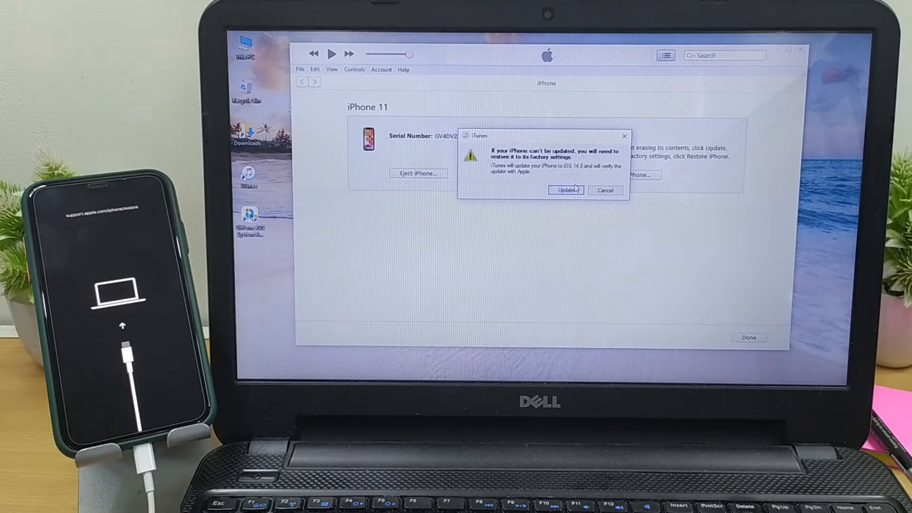
pyautogui.click(565, 190)
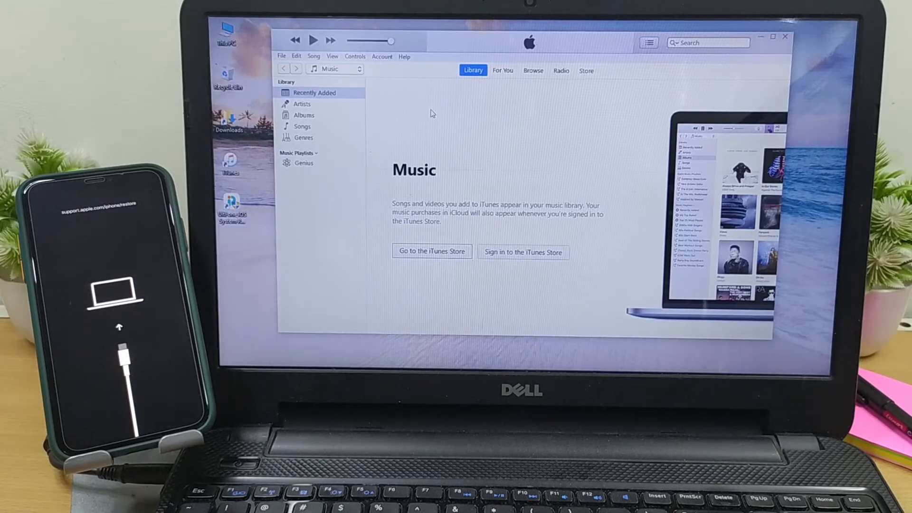
# Check for a newer iTunes version from the Help menu.
pyautogui.click(405, 56)
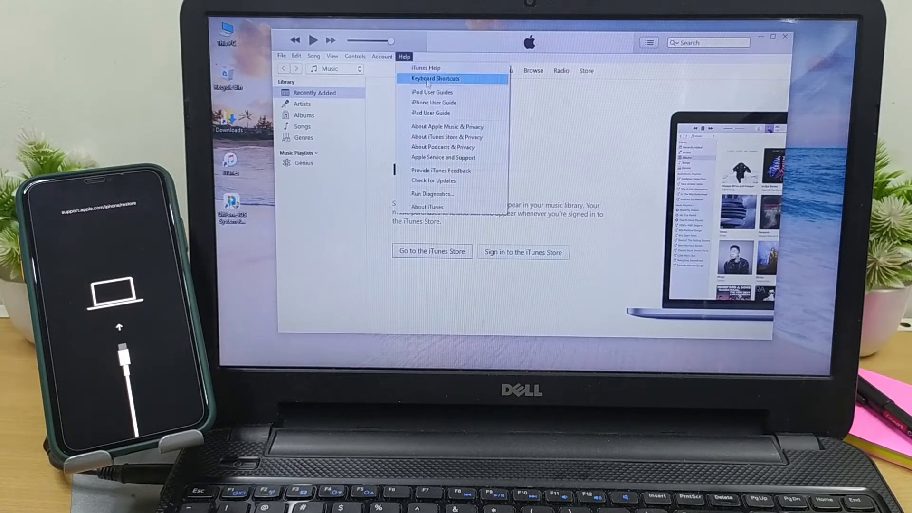
pyautogui.moveTo(456, 181)
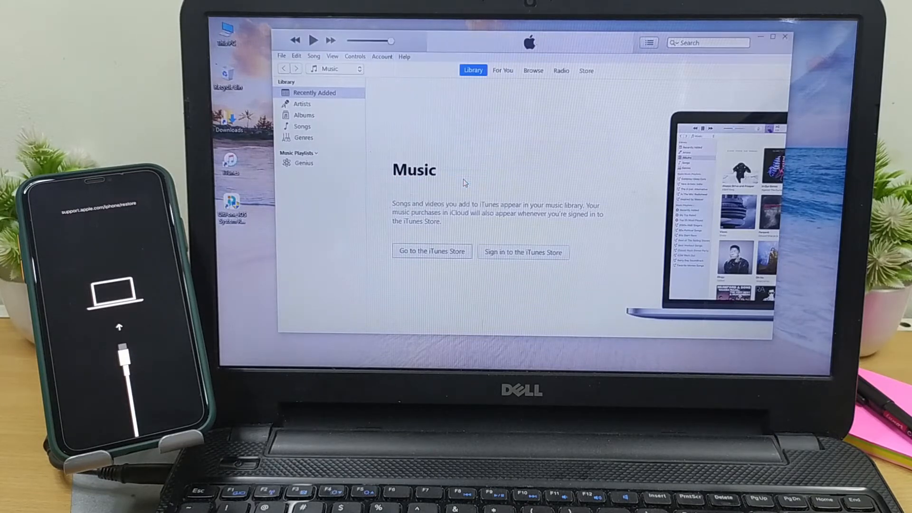
pyautogui.moveTo(497, 177)
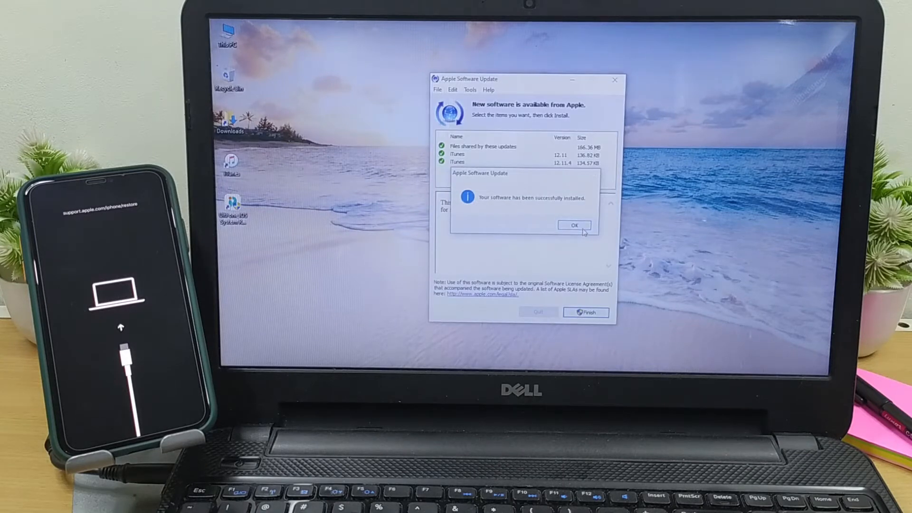
# Finish the iTunes update and relaunch iTunes from the desktop.
pyautogui.click(573, 225)
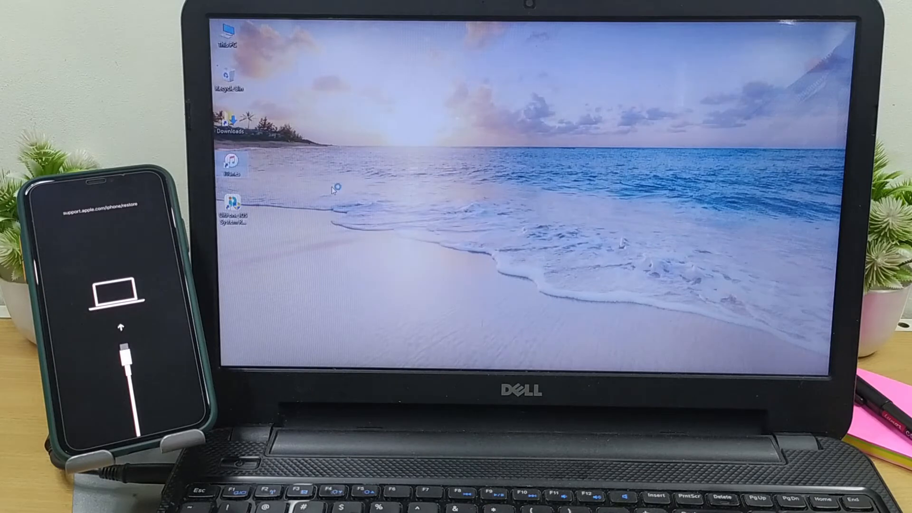
pyautogui.doubleClick(230, 163)
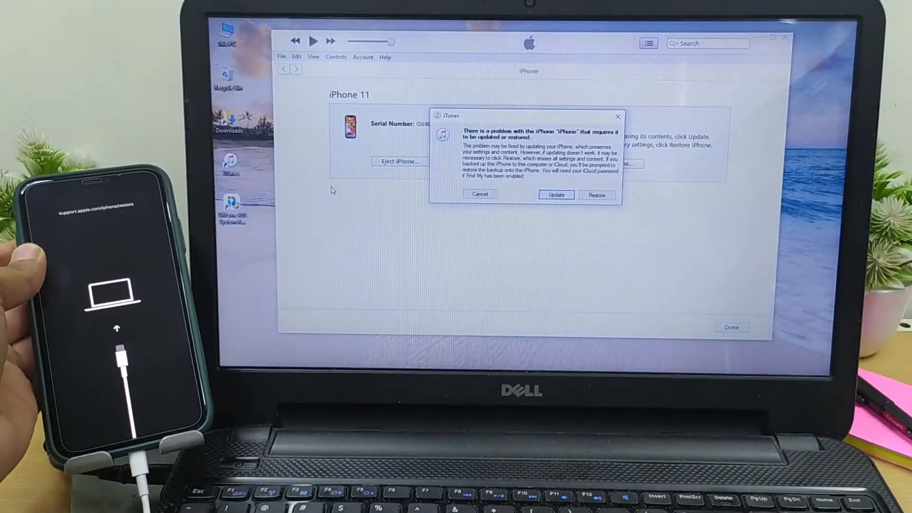
# Cancel the update-or-restore prompt to reach the iPhone Recovery Mode page.
pyautogui.click(479, 193)
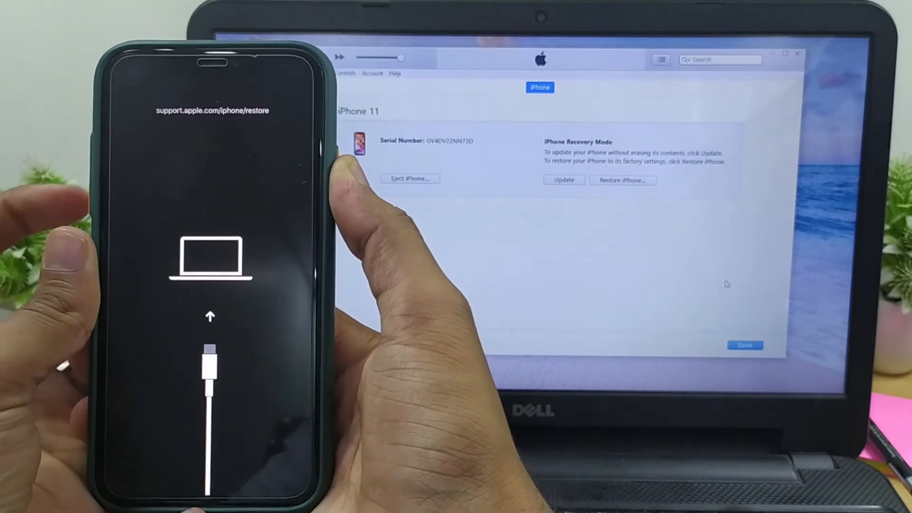
pyautogui.click(745, 345)
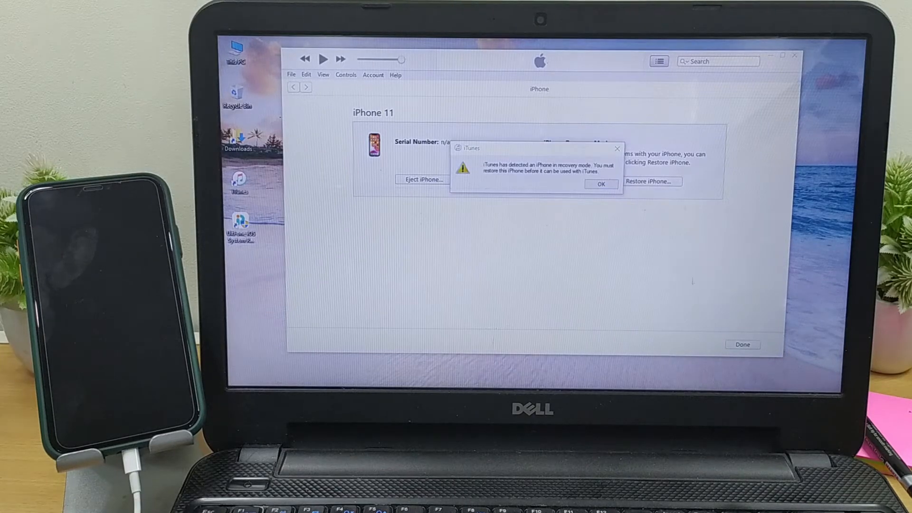
# Restore the iPhone to factory settings with Restore and Update.
pyautogui.click(600, 183)
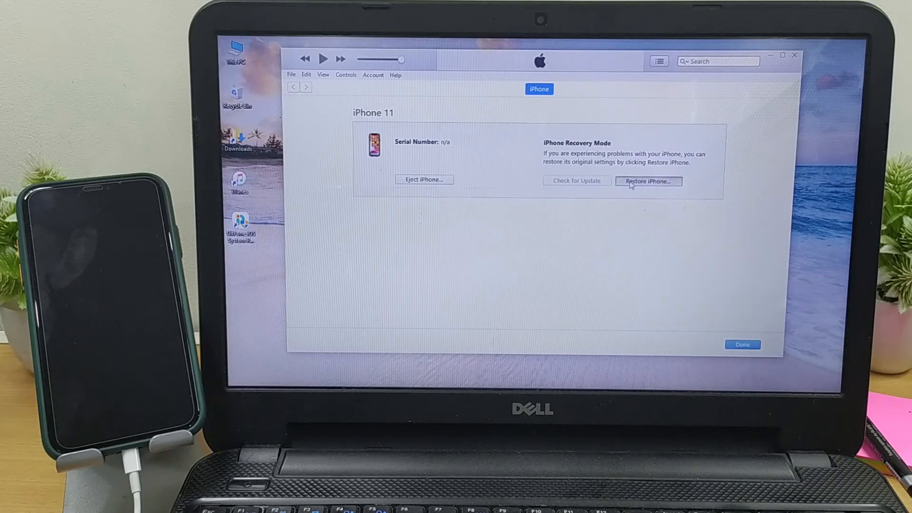
pyautogui.click(648, 181)
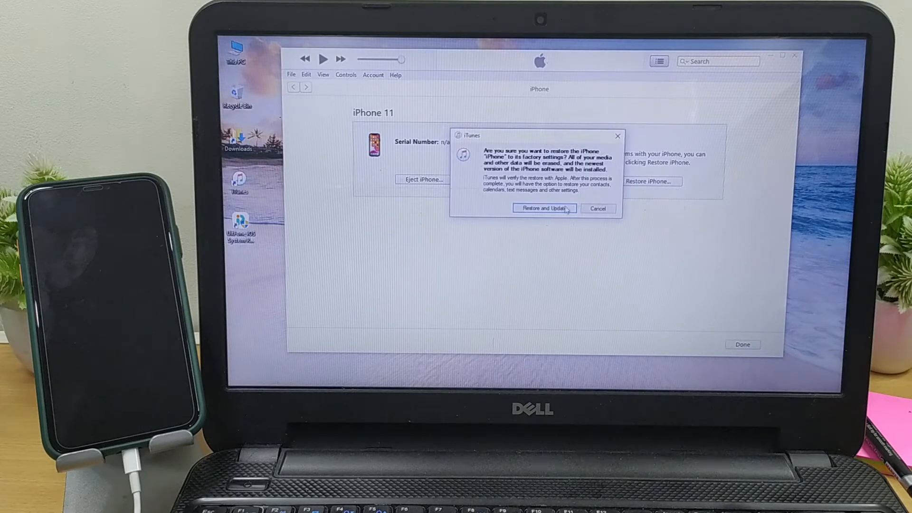
pyautogui.click(543, 208)
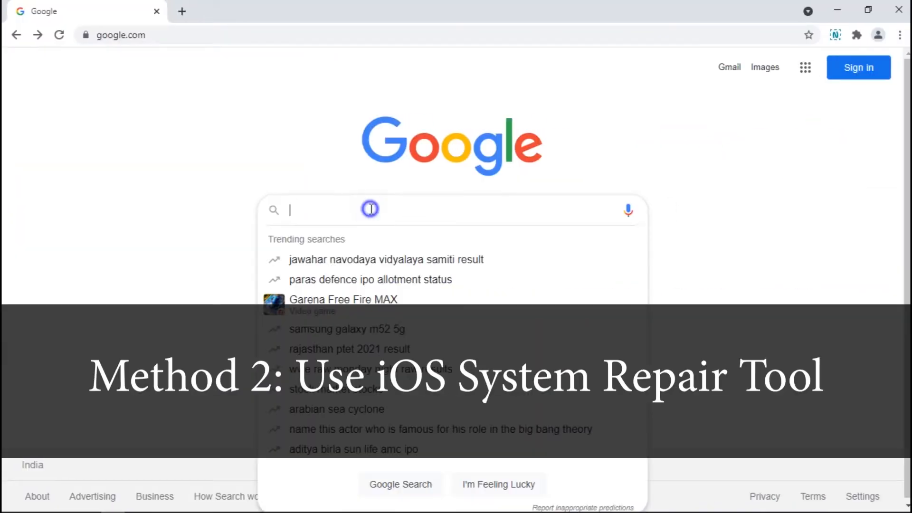
# Search 'ultfone ios system re' and go to the official UltFone iOS System Repair page.
pyautogui.write('ultfone ios system repair')
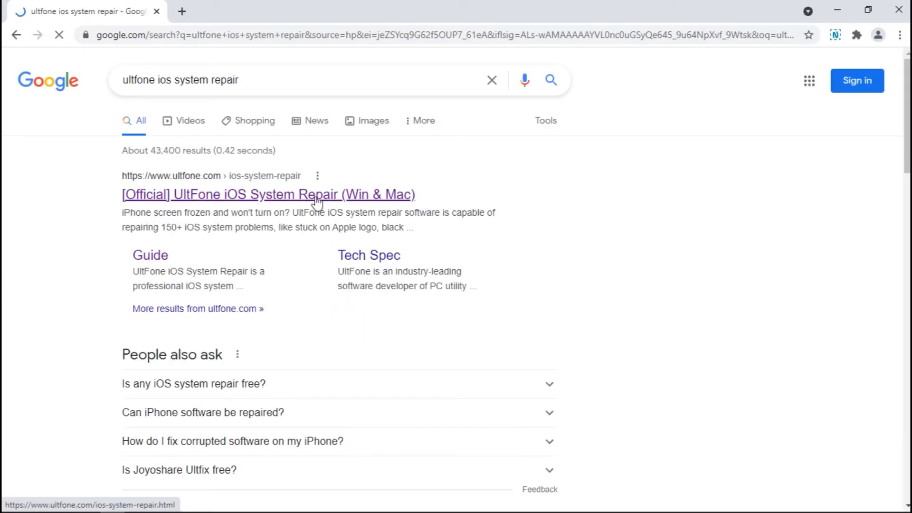
pyautogui.click(329, 194)
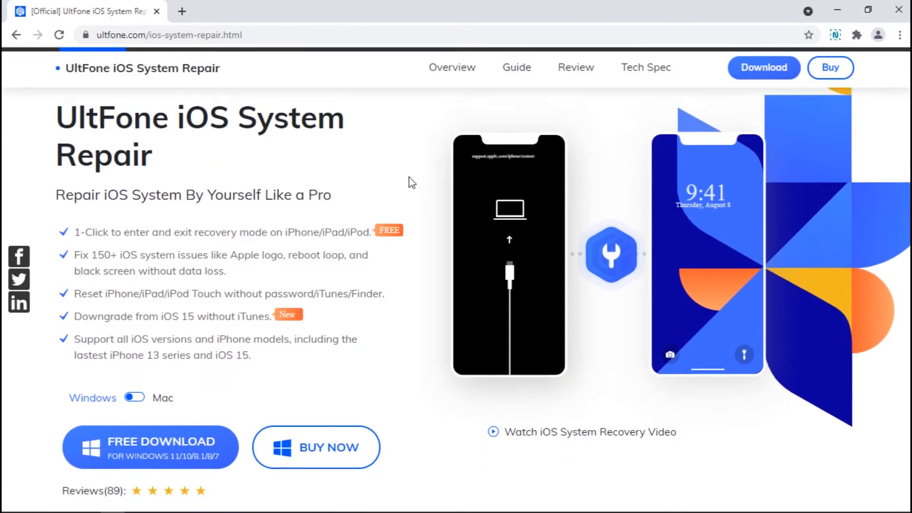
pyautogui.scroll(-3)
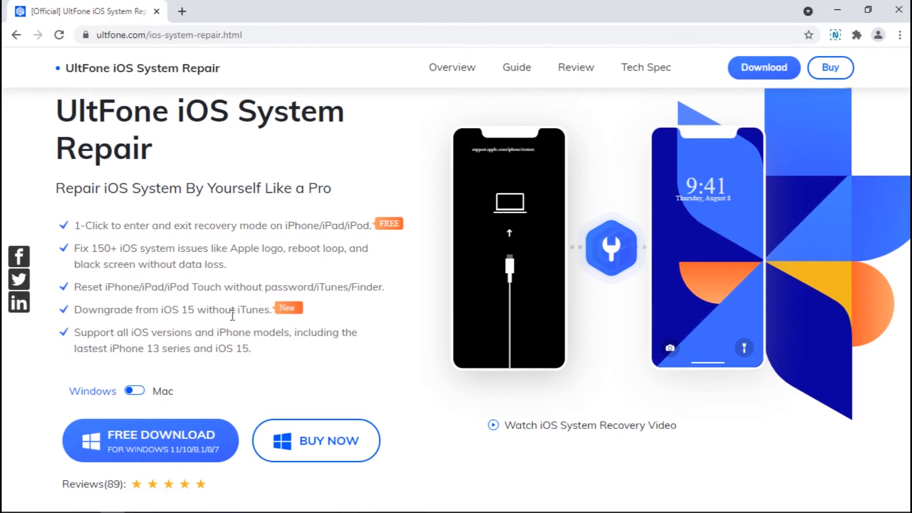
# Download ios-system-repair.exe for Windows and launch the installer.
pyautogui.click(149, 440)
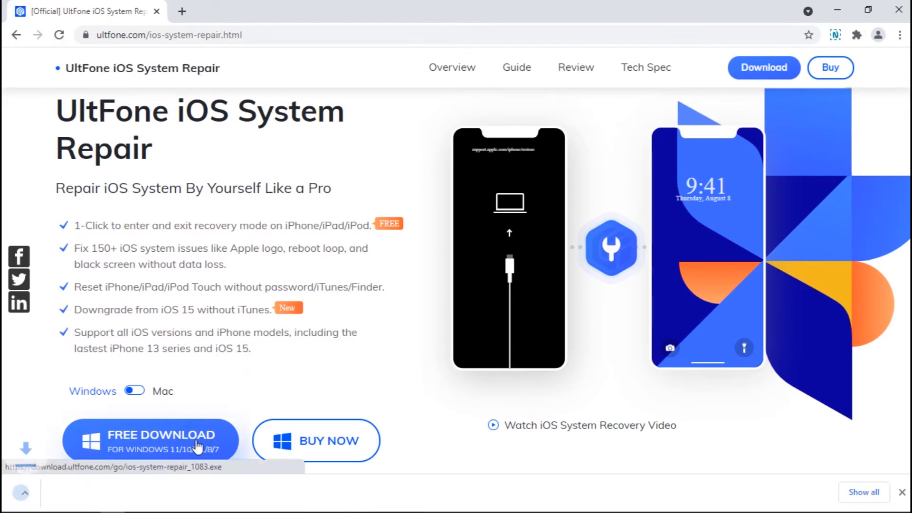
pyautogui.click(150, 440)
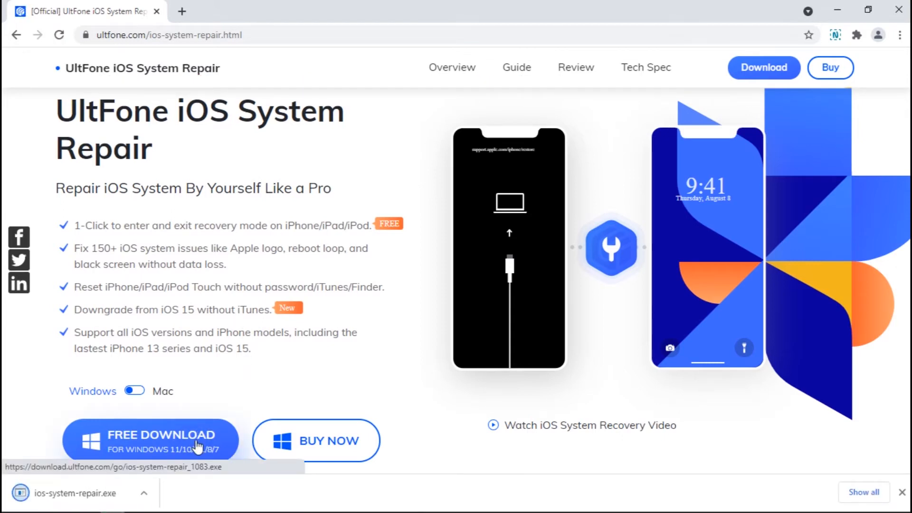
pyautogui.click(149, 440)
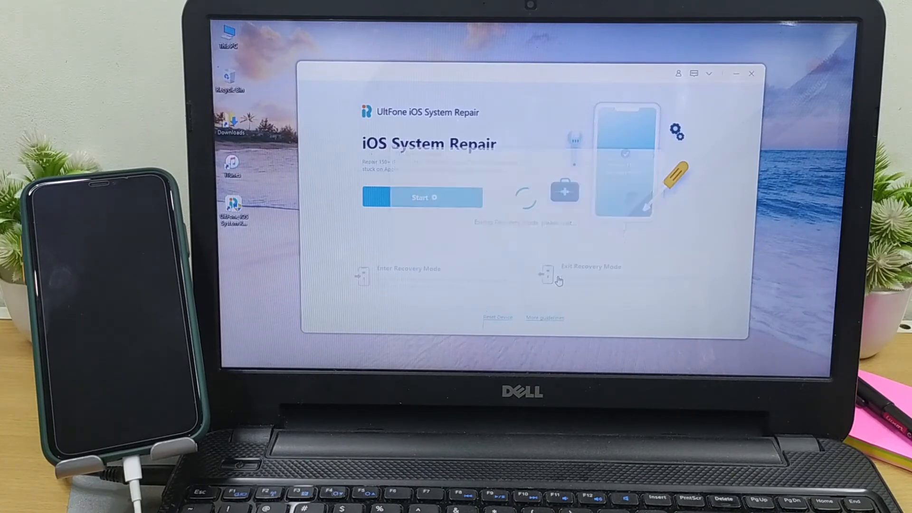
# Exit recovery mode on the iPhone 11 and dismiss the success message.
pyautogui.click(546, 273)
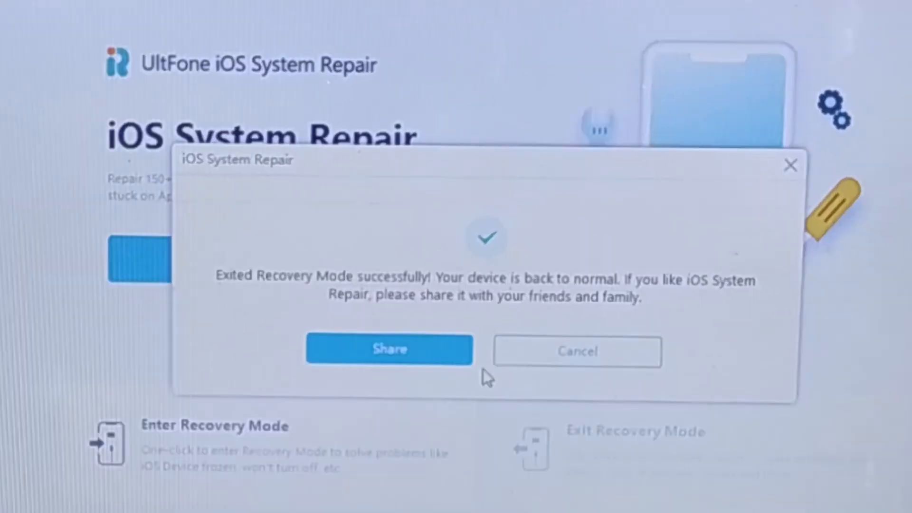
pyautogui.click(576, 352)
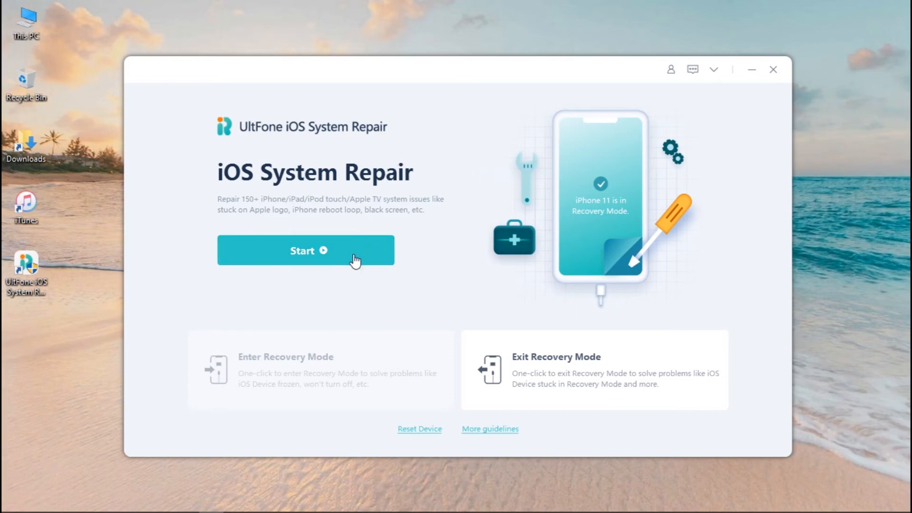
# Begin the system repair and download the iOS 15 firmware package.
pyautogui.click(305, 249)
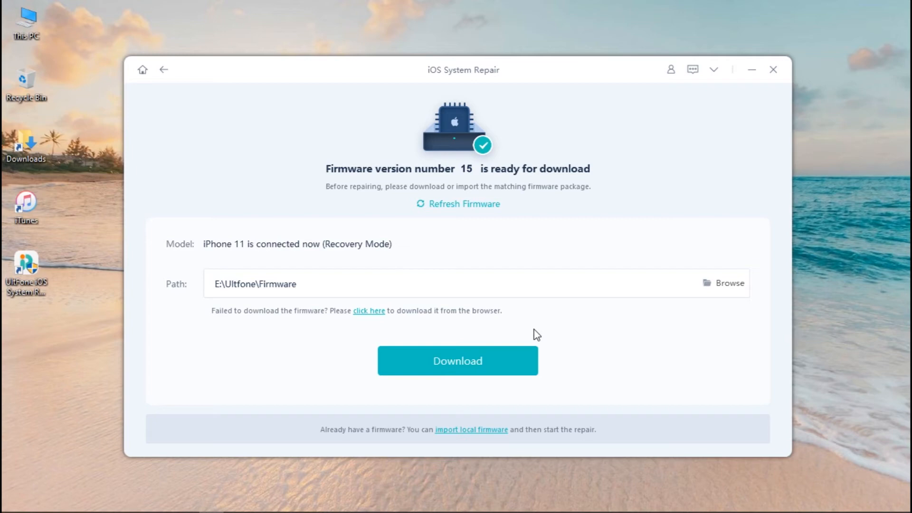
pyautogui.click(456, 361)
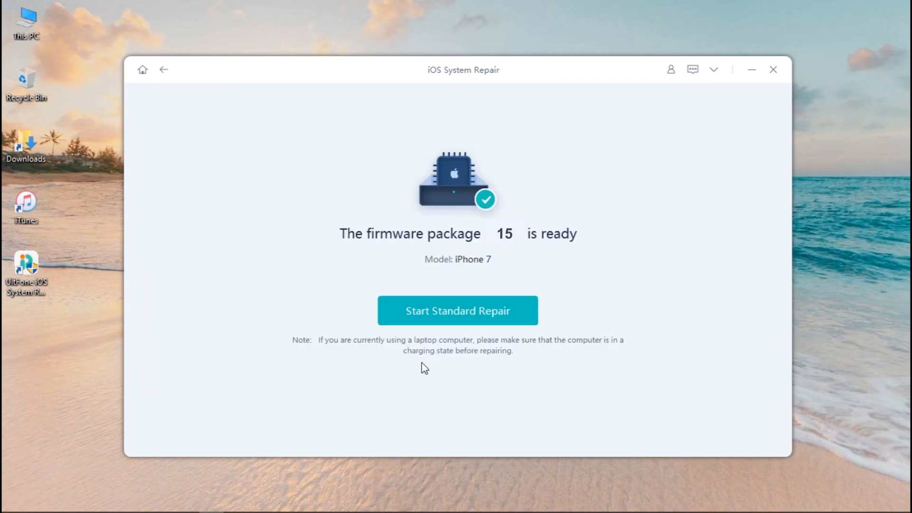
pyautogui.moveTo(457, 310)
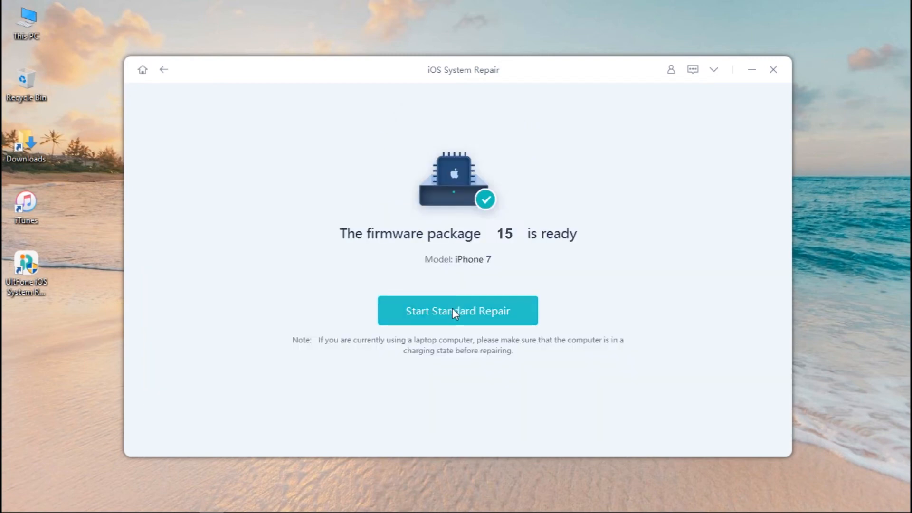
# Start the standard repair that installs the iOS 15 firmware on the iPhone.
pyautogui.click(456, 310)
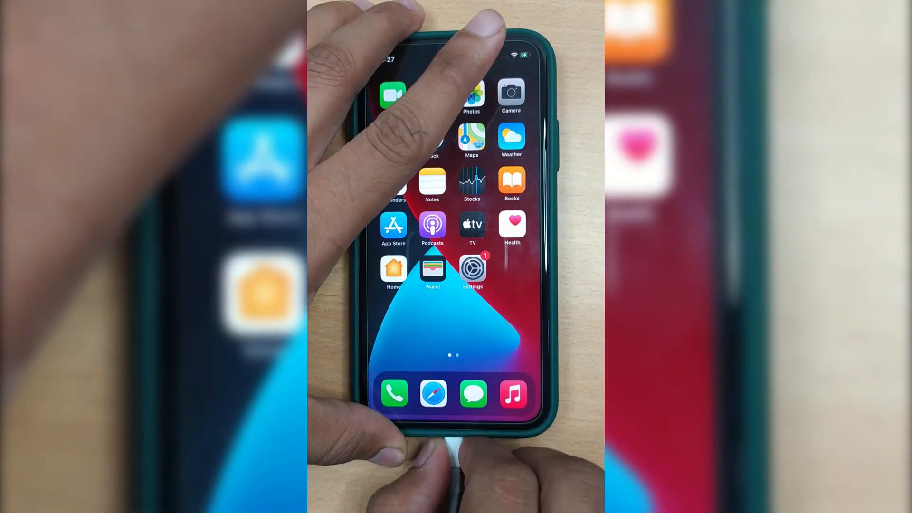
# Navigate Settings > General > About to confirm the iPhone 11 runs software version 15.0.
pyautogui.click(472, 270)
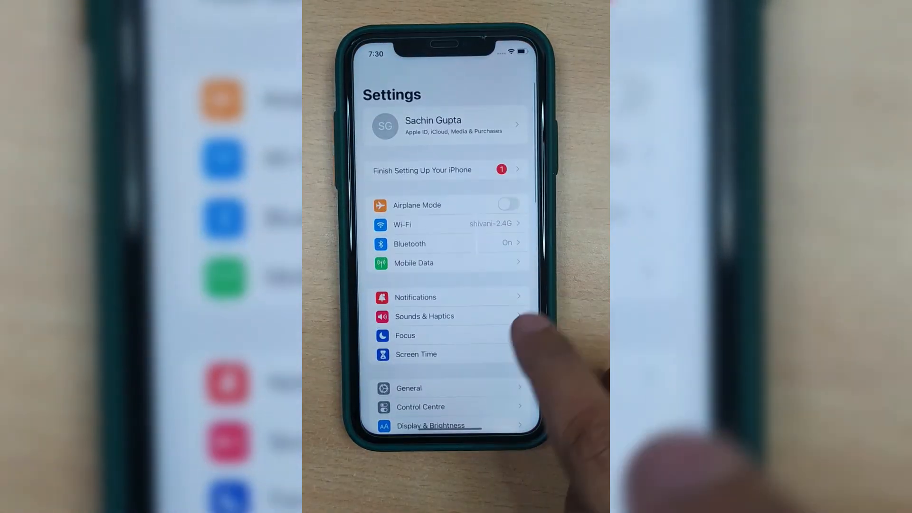
pyautogui.click(407, 387)
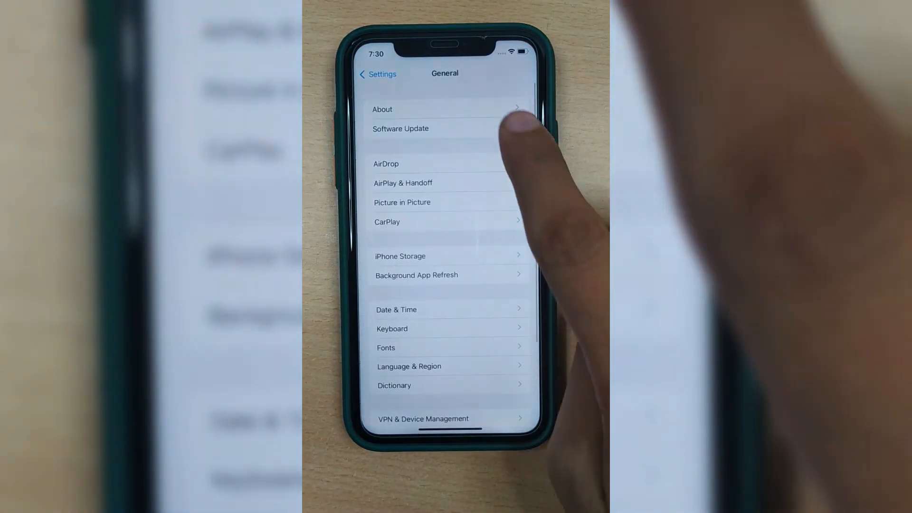
pyautogui.click(407, 108)
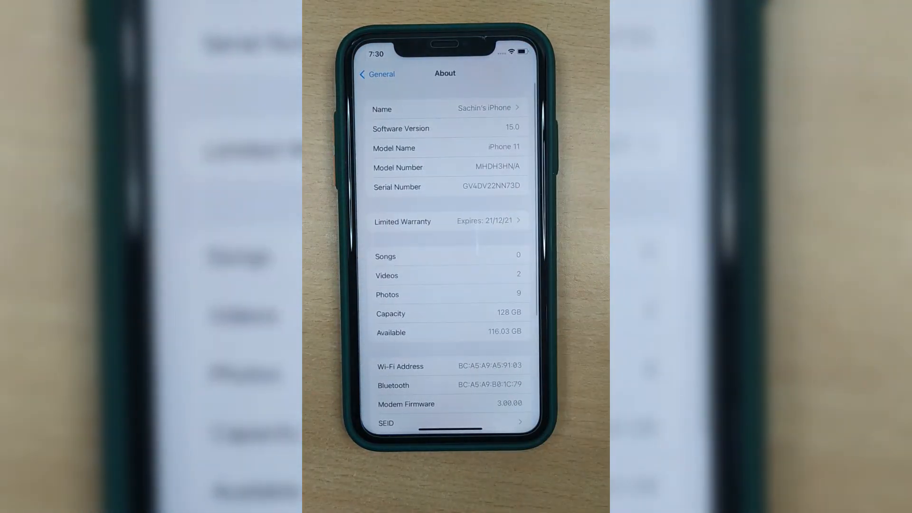